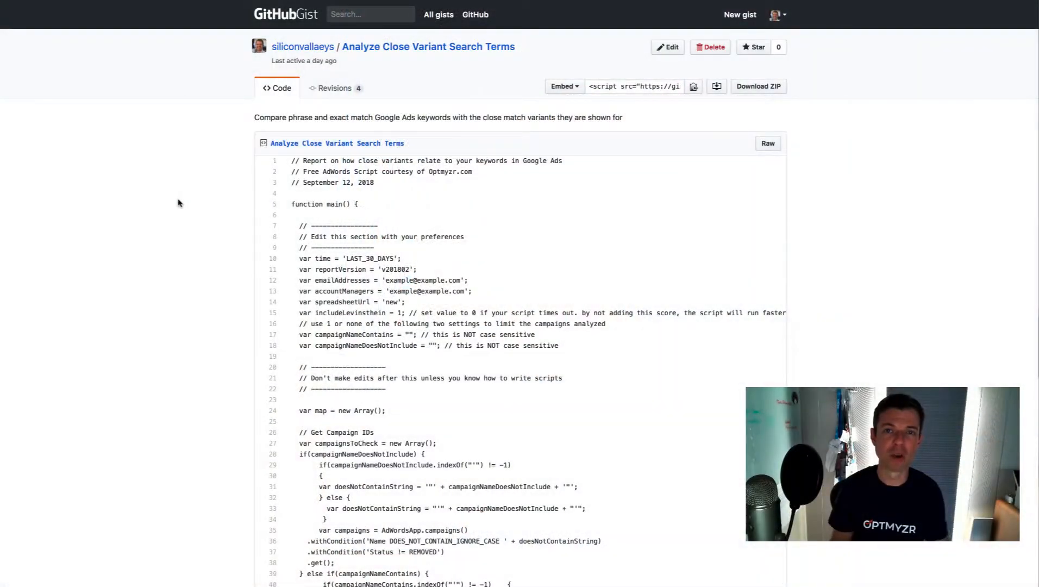
mouse_move(183, 288)
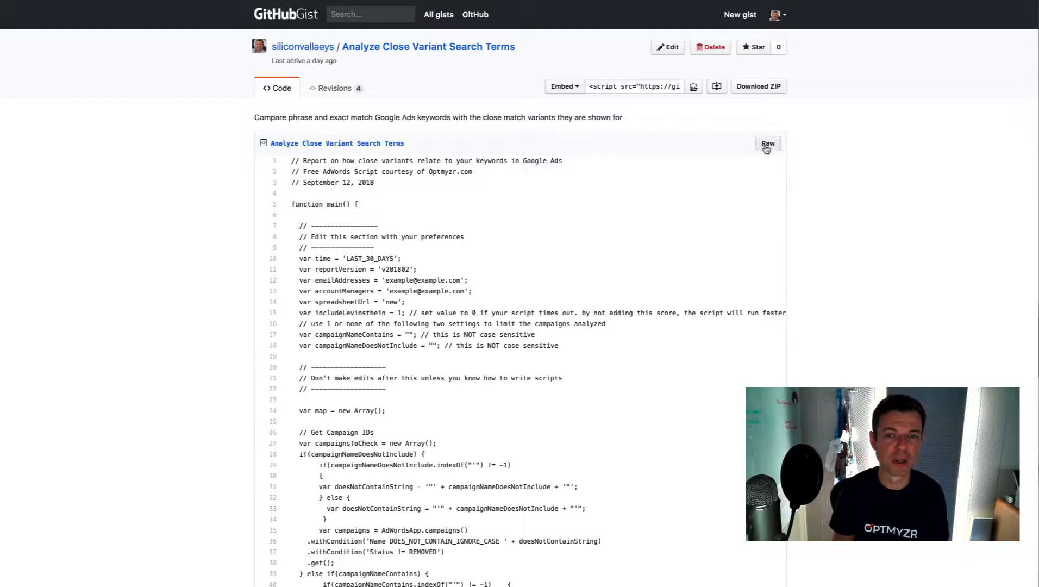
Step: Show the Analyze Close Variant Search Terms gist as raw code for copying
click(765, 143)
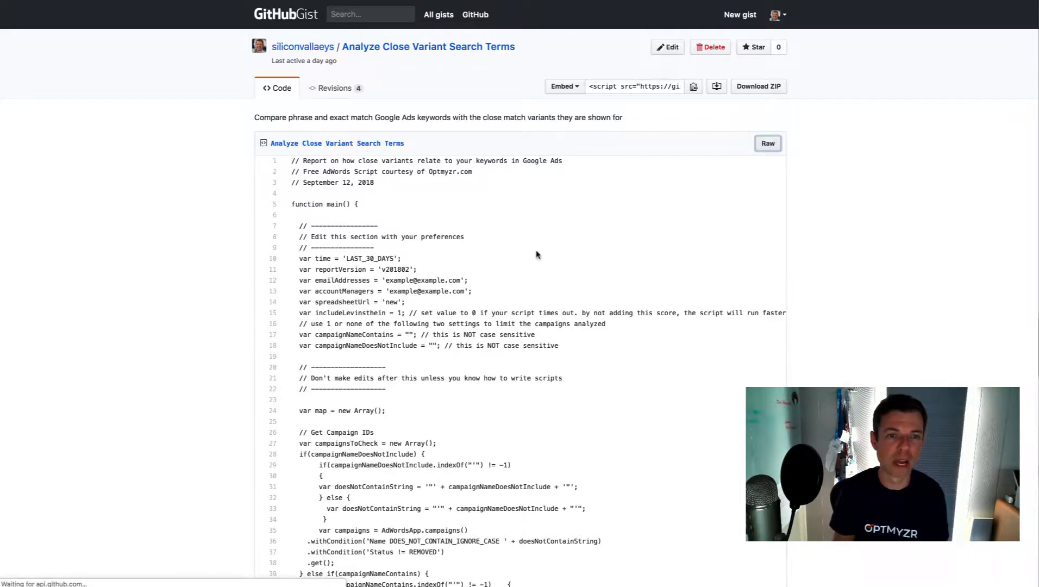
click(767, 144)
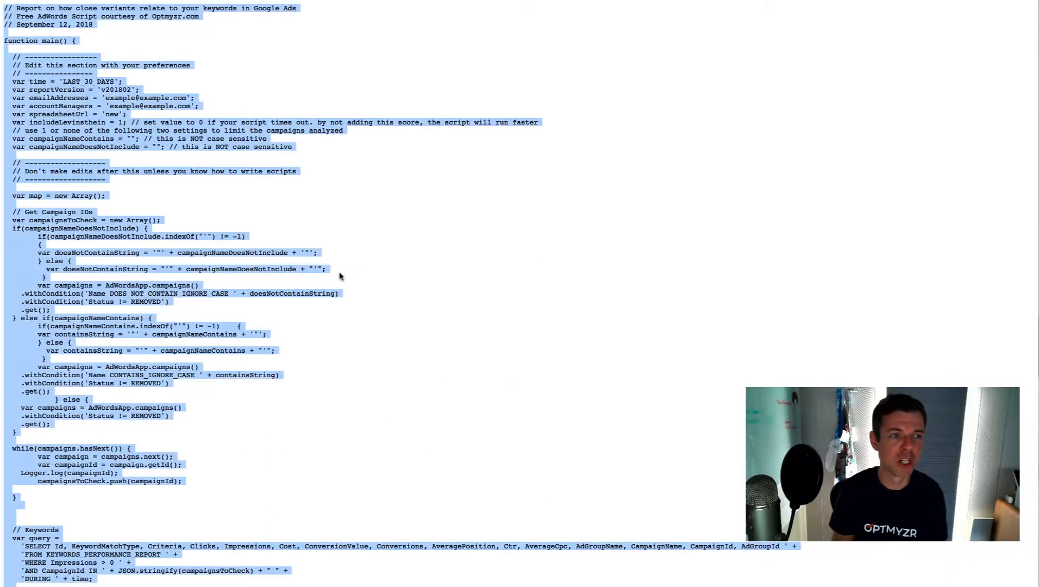
mouse_move(336, 344)
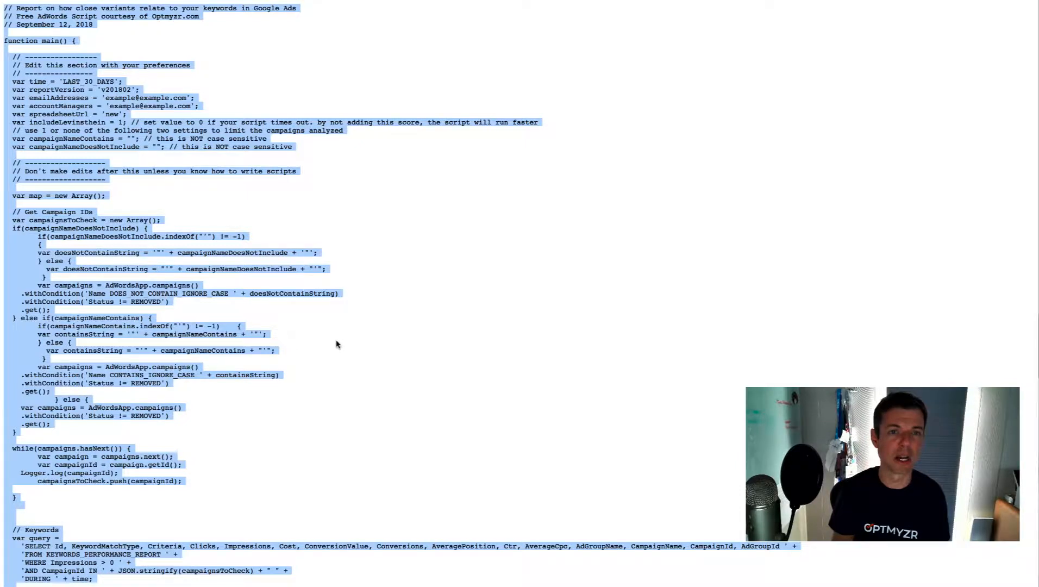
mouse_move(337, 344)
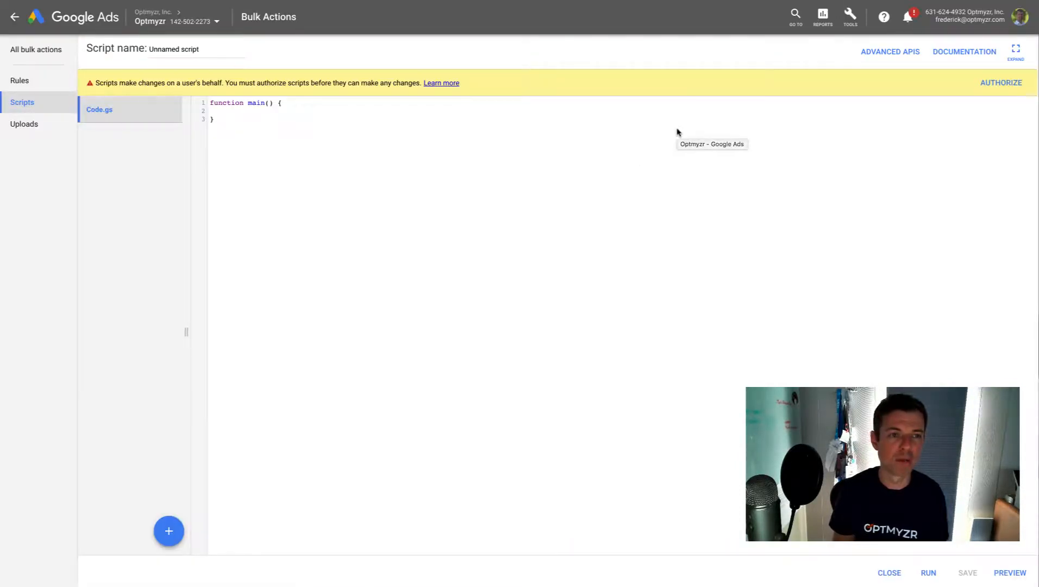
mouse_move(666, 113)
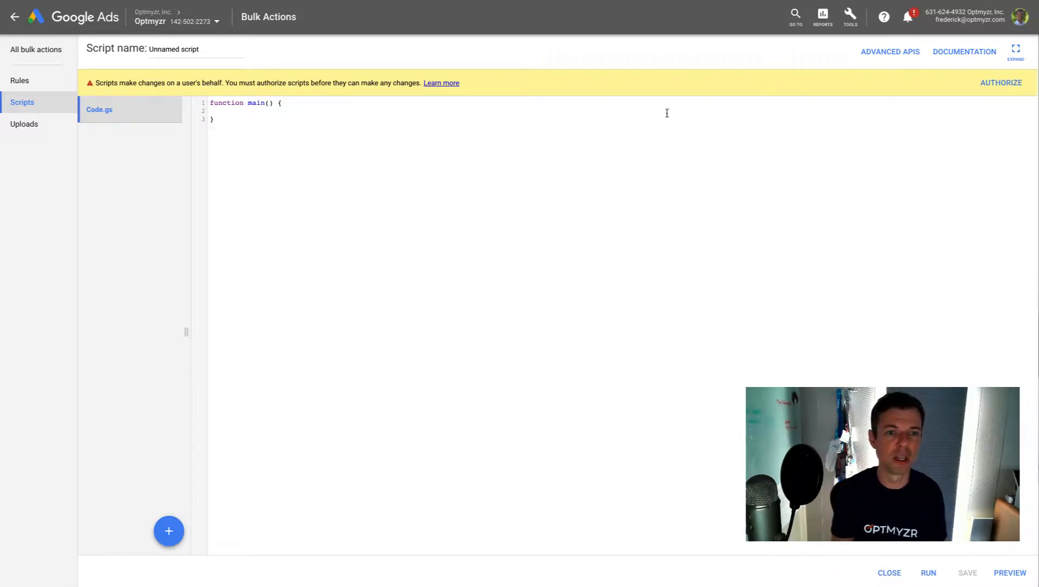
Step: Create a new Bulk Actions script and fill it with the copied close-variant code
text(new)
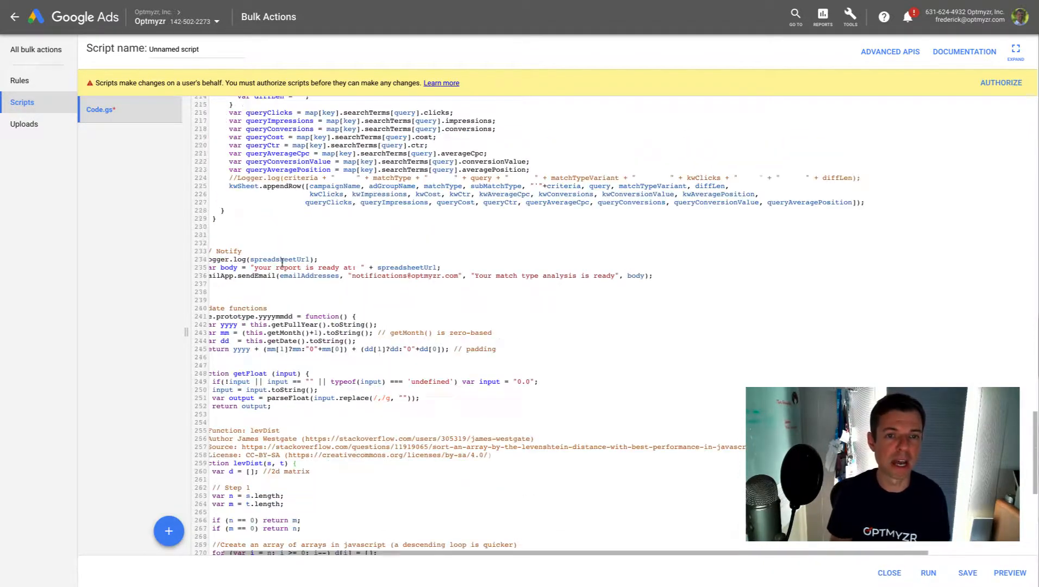
scroll(up, 3)
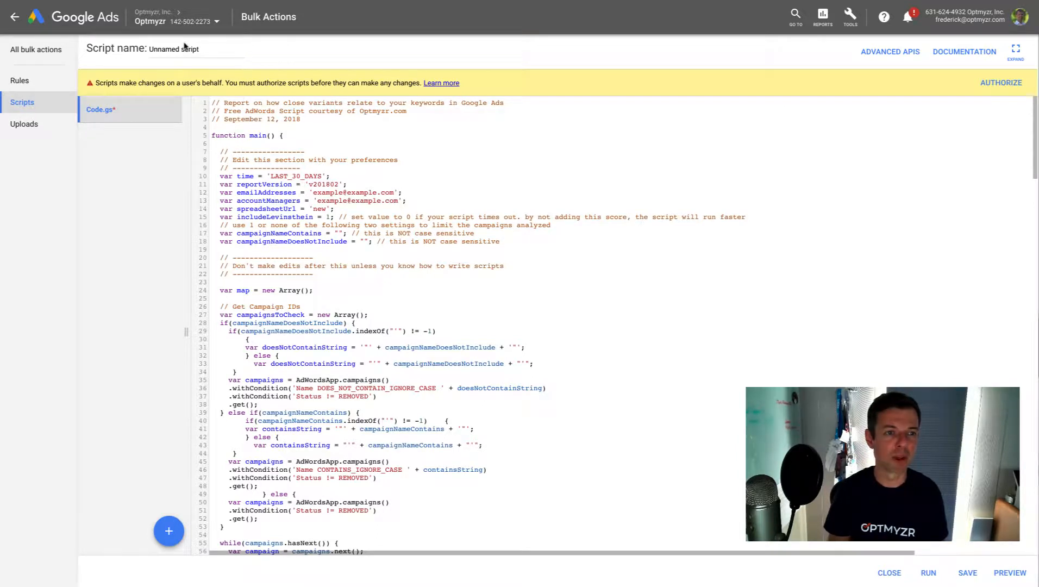
Step: Name the pasted script 'Evaluate Close Variants'
text(Eva)
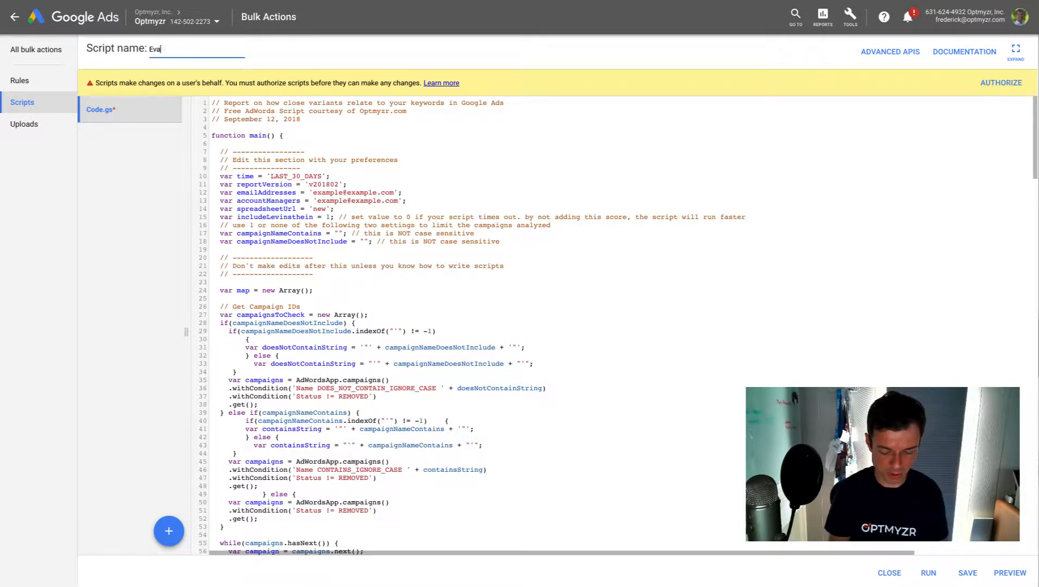
text(luate Close)
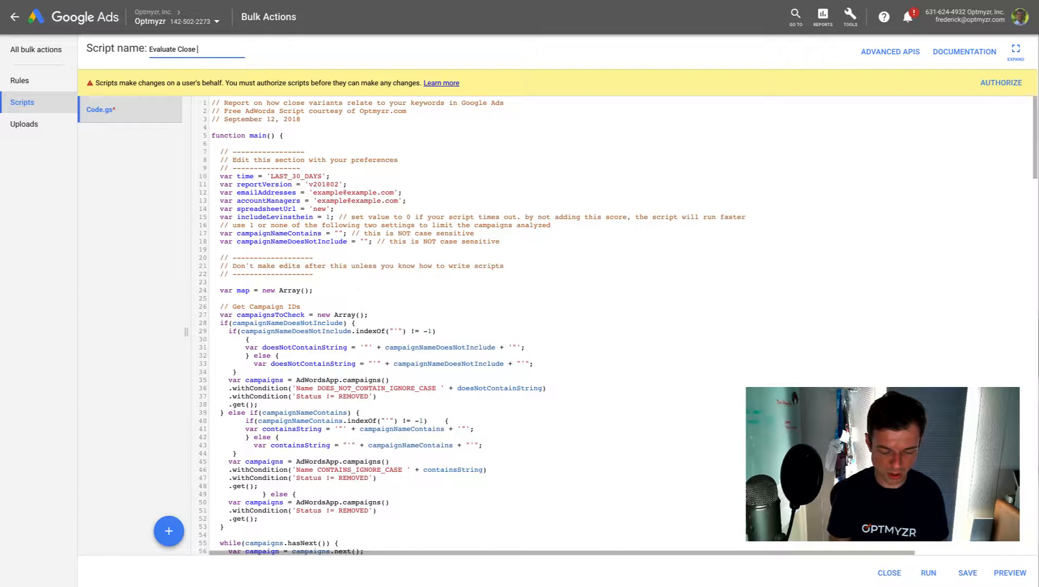
text(Variants)
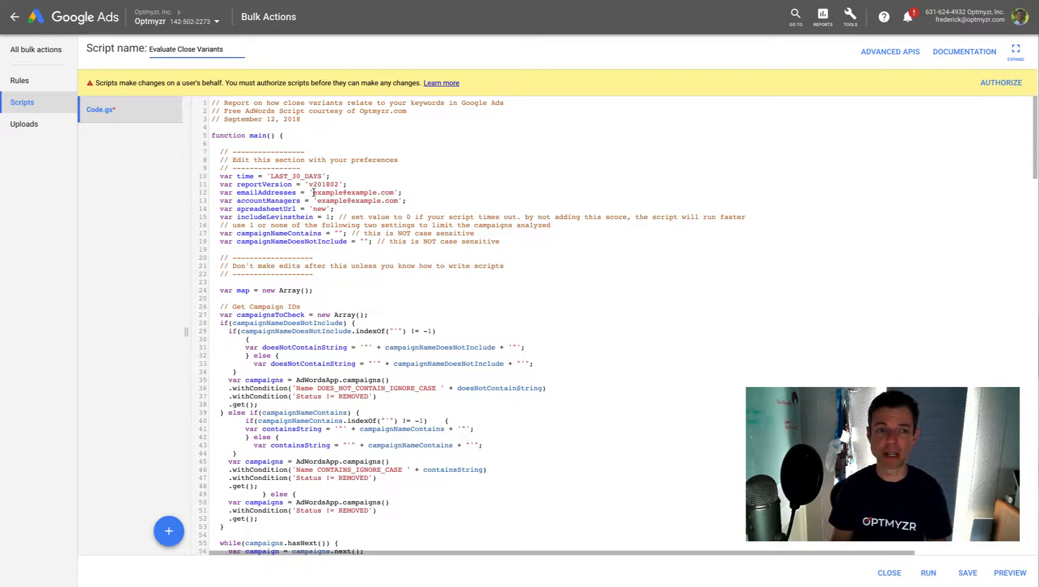
double_click(354, 201)
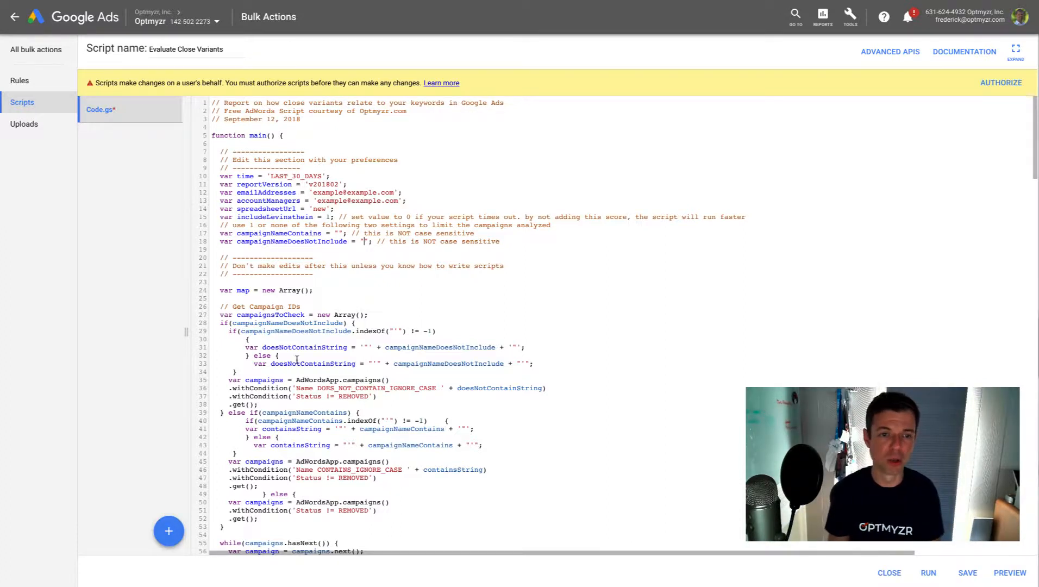
text(Brand)
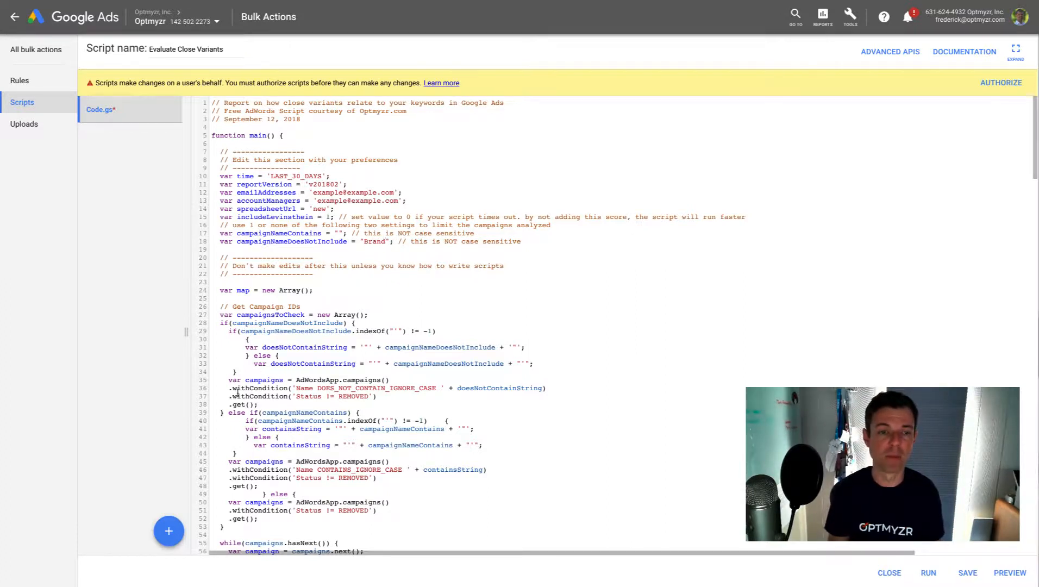
click(374, 242)
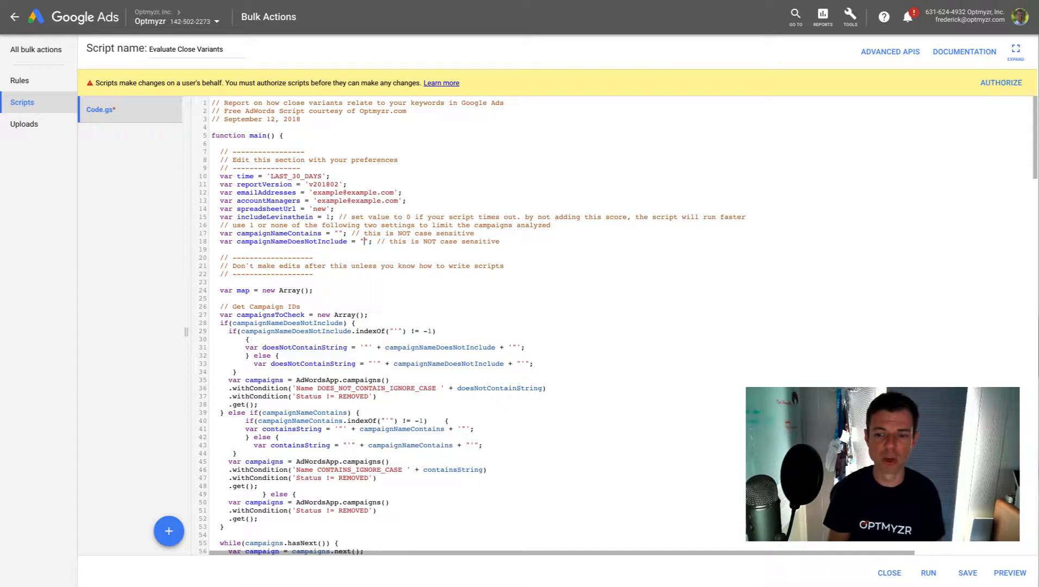
Step: Run the script, authorizing the company account with the requested permissions, and let it finish
click(1007, 573)
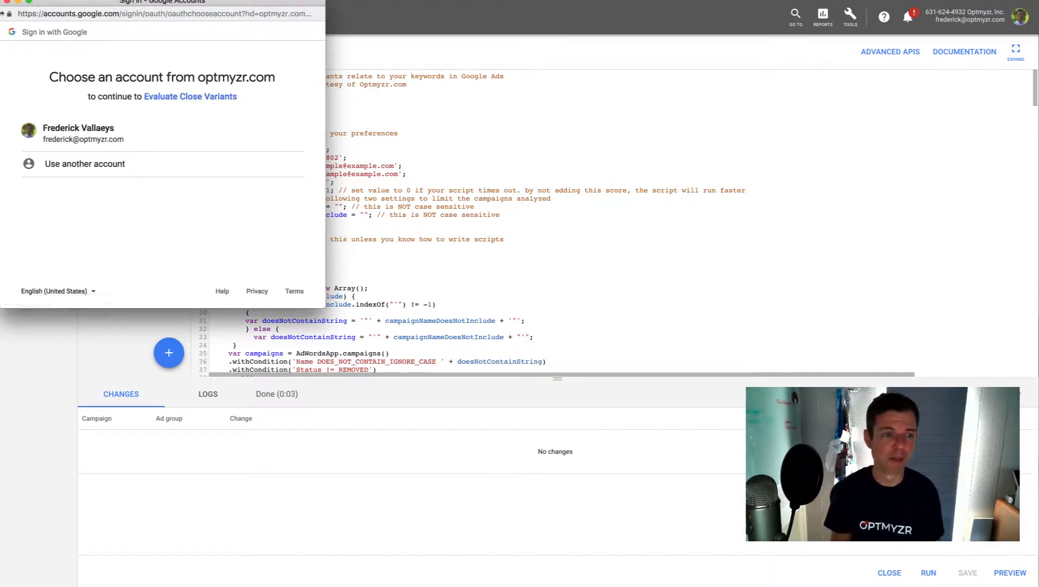
click(78, 132)
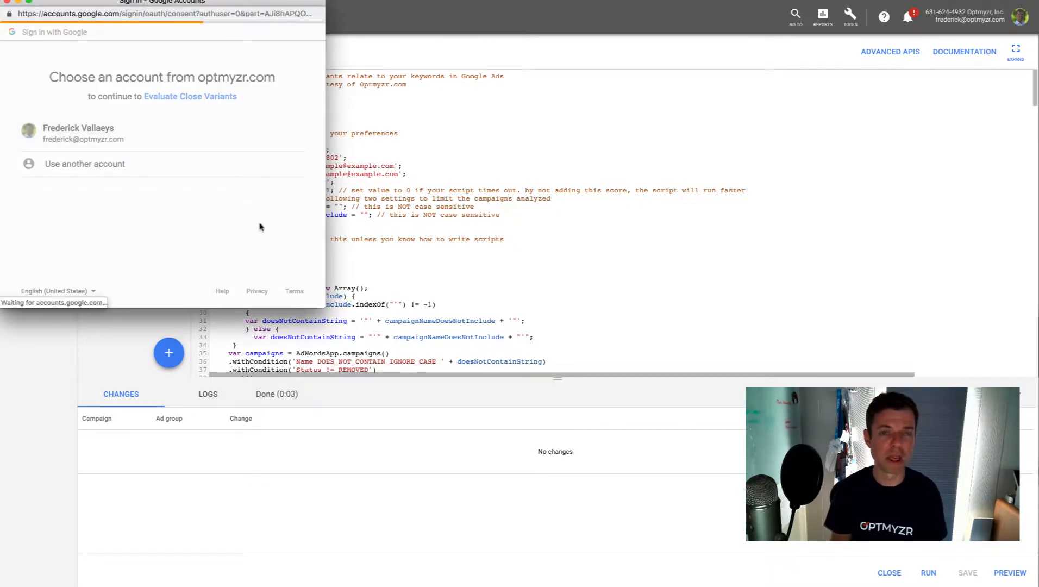
click(78, 132)
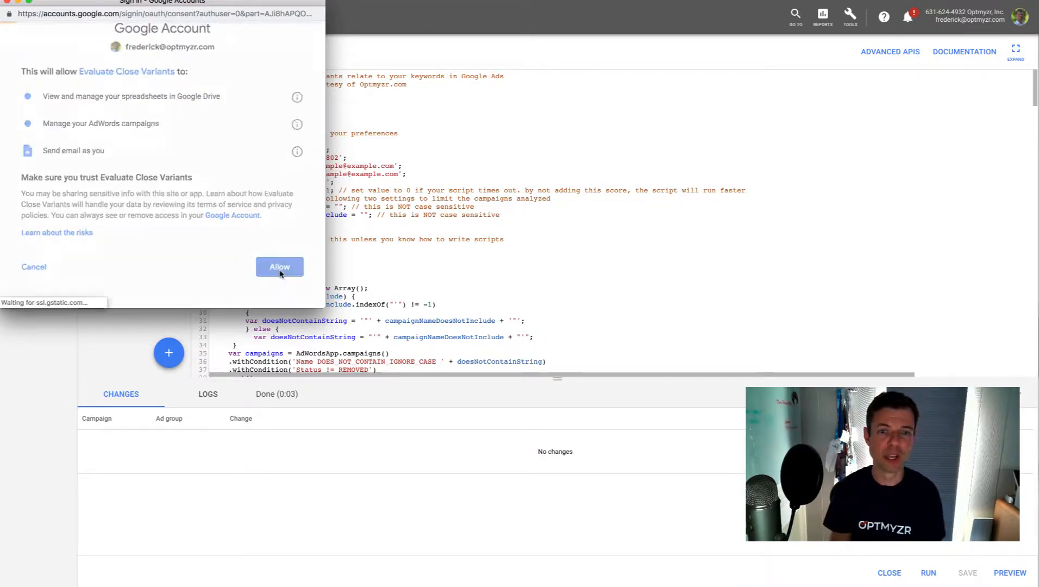
click(279, 267)
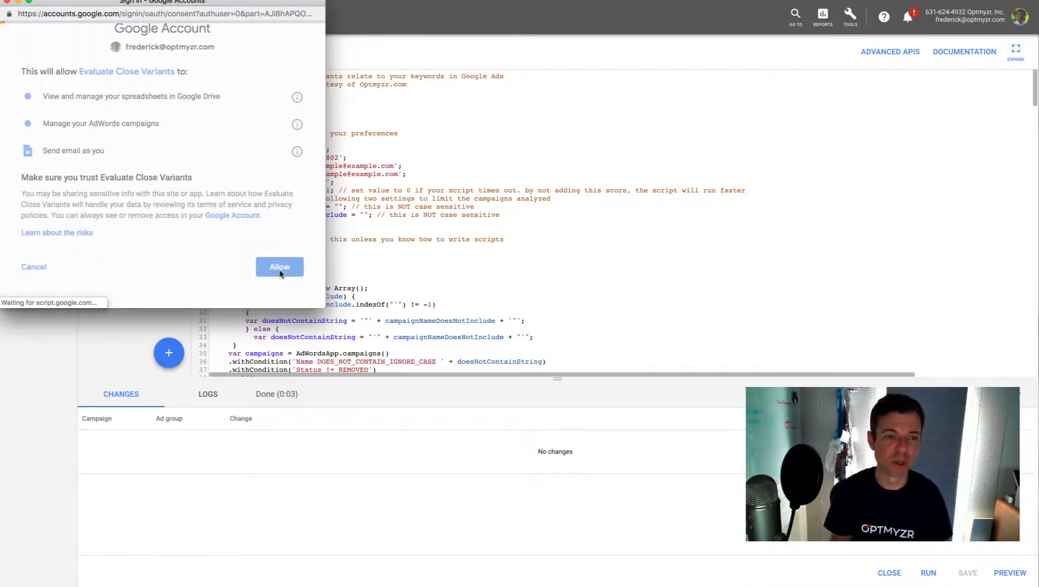
click(280, 266)
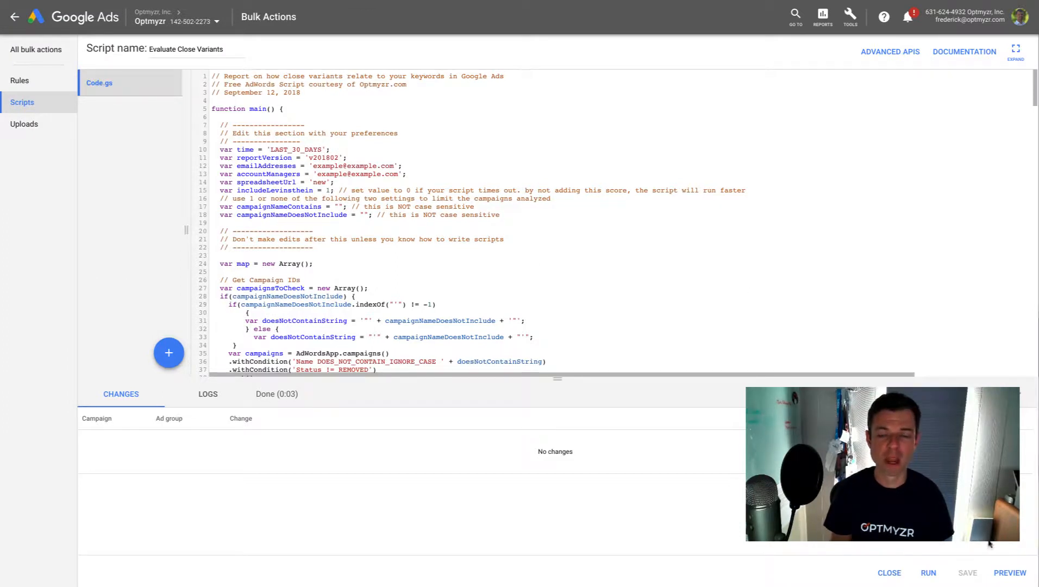
click(1010, 573)
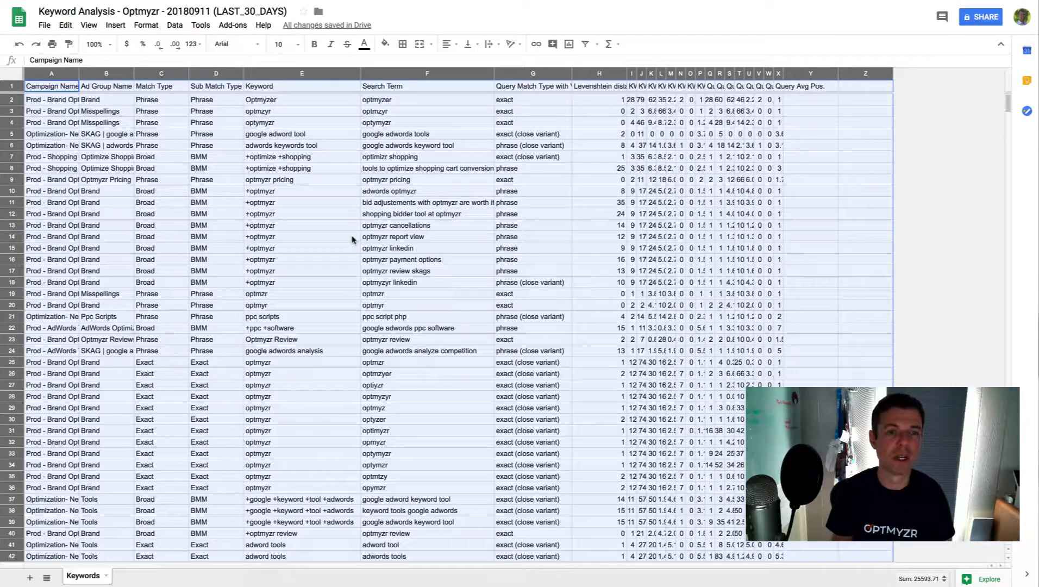
Step: Add filters to the Keyword Analysis table and narrow Match Type to Exact
click(300, 237)
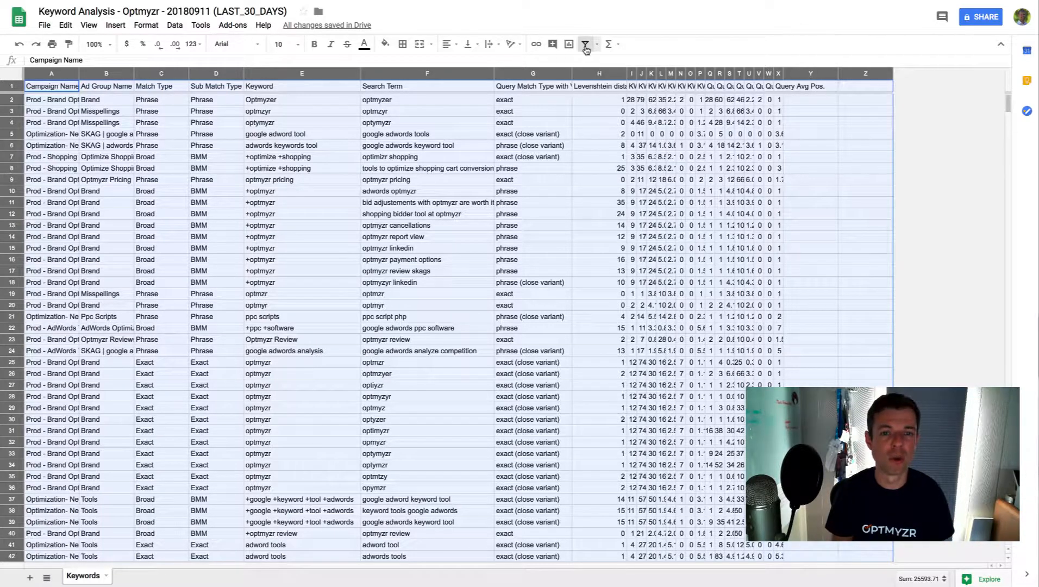
click(584, 43)
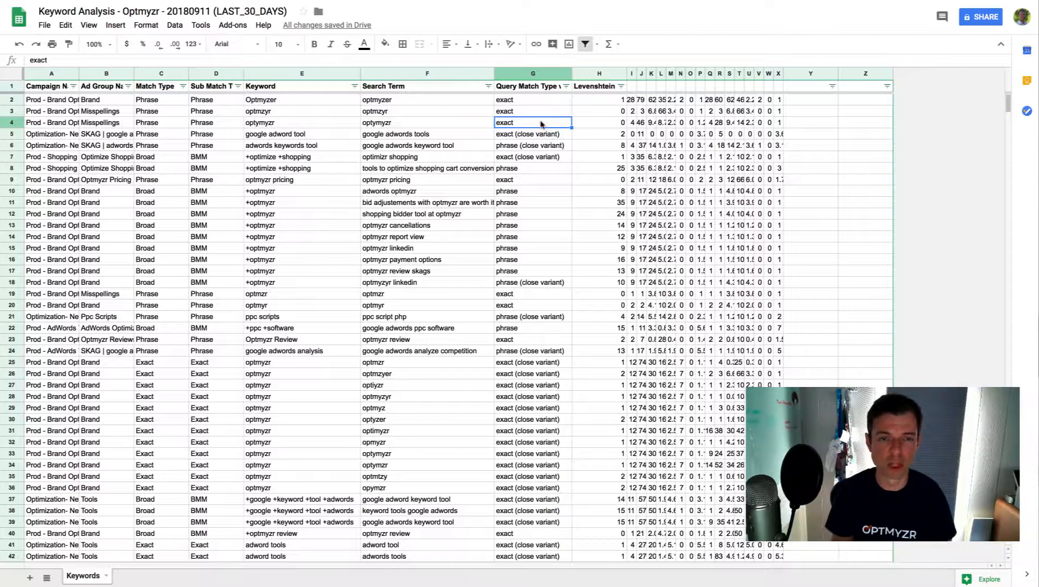
mouse_move(430, 269)
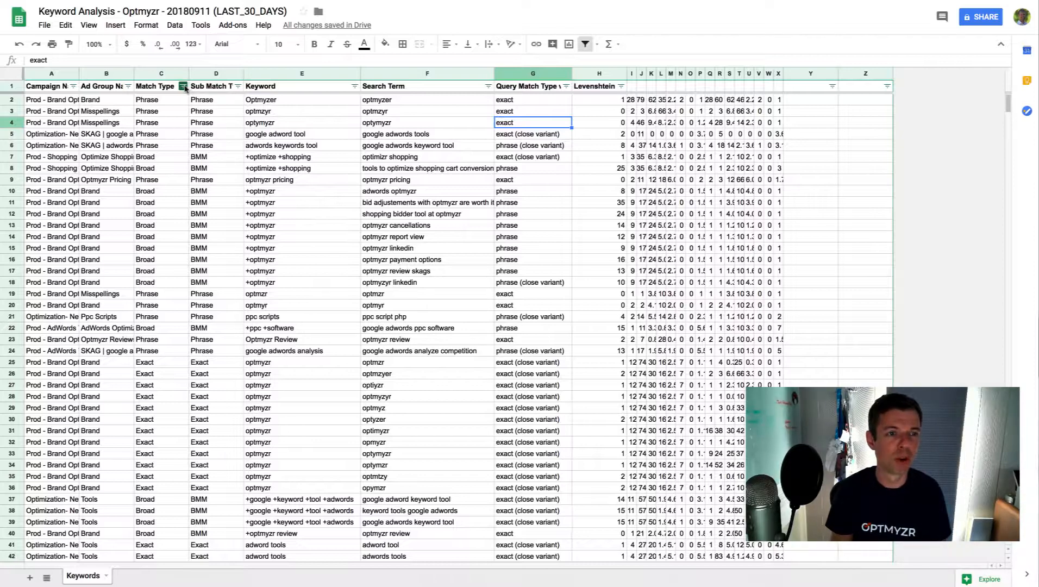
click(184, 86)
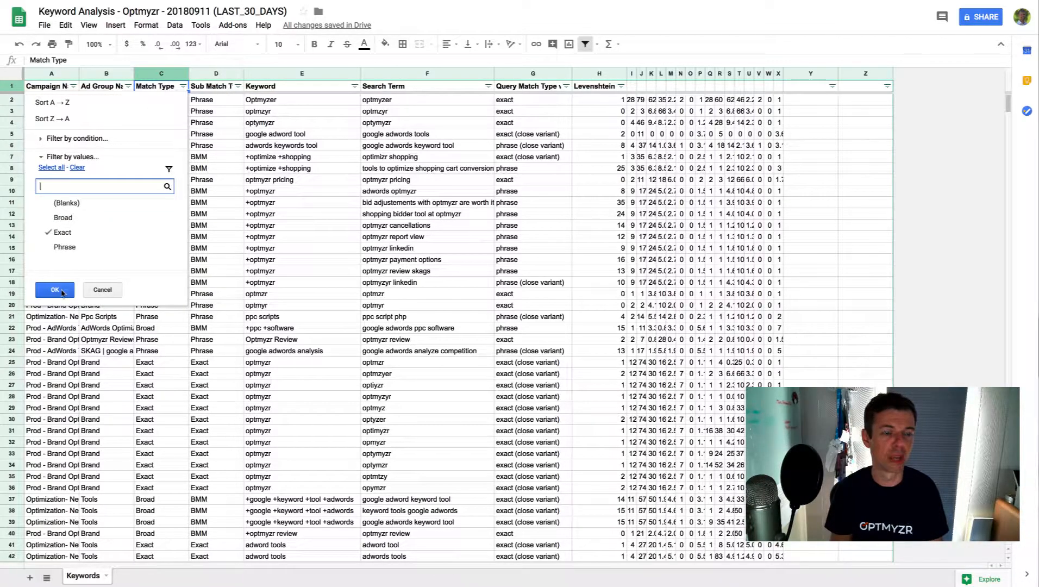
Step: Apply the Exact-only Match Type filter and reach the Query Match Type with Variant filter
click(54, 289)
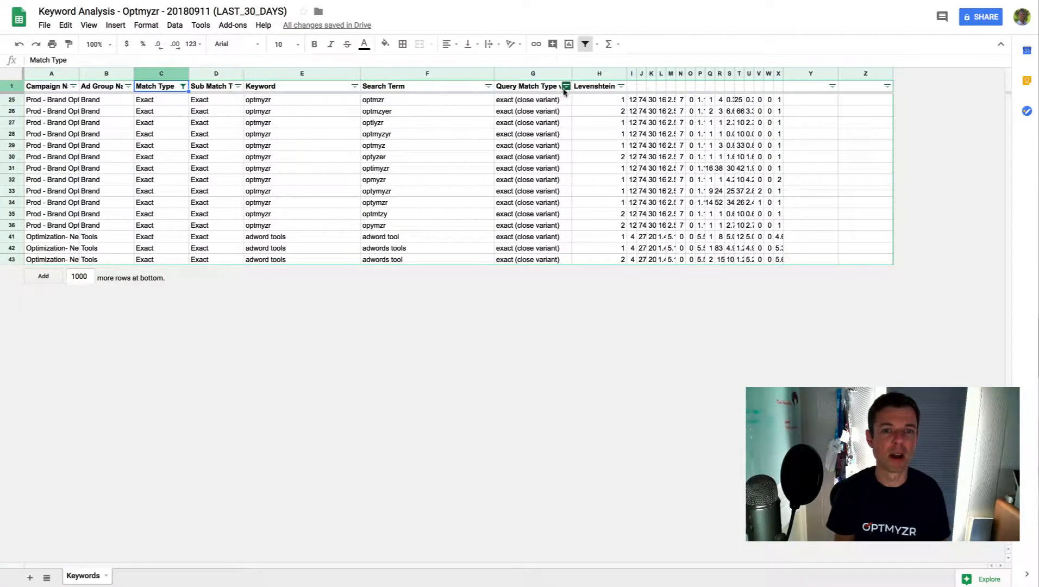
click(565, 86)
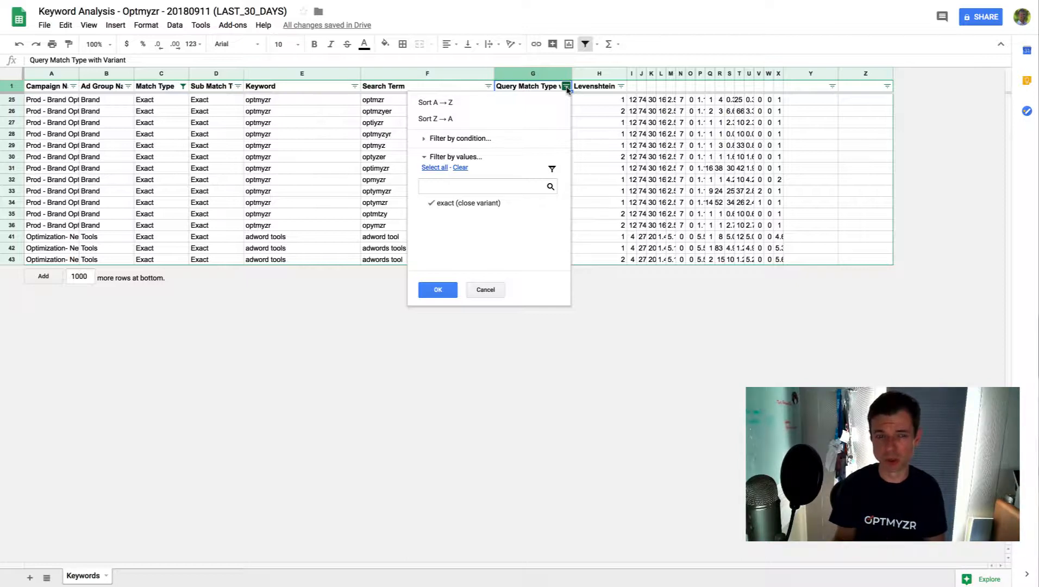
mouse_move(466, 214)
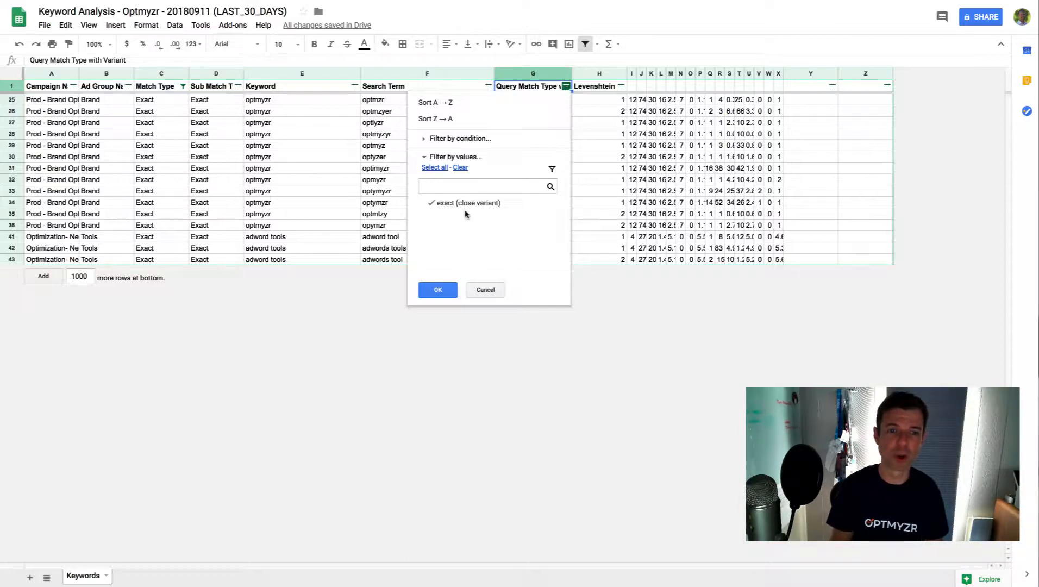
mouse_move(467, 203)
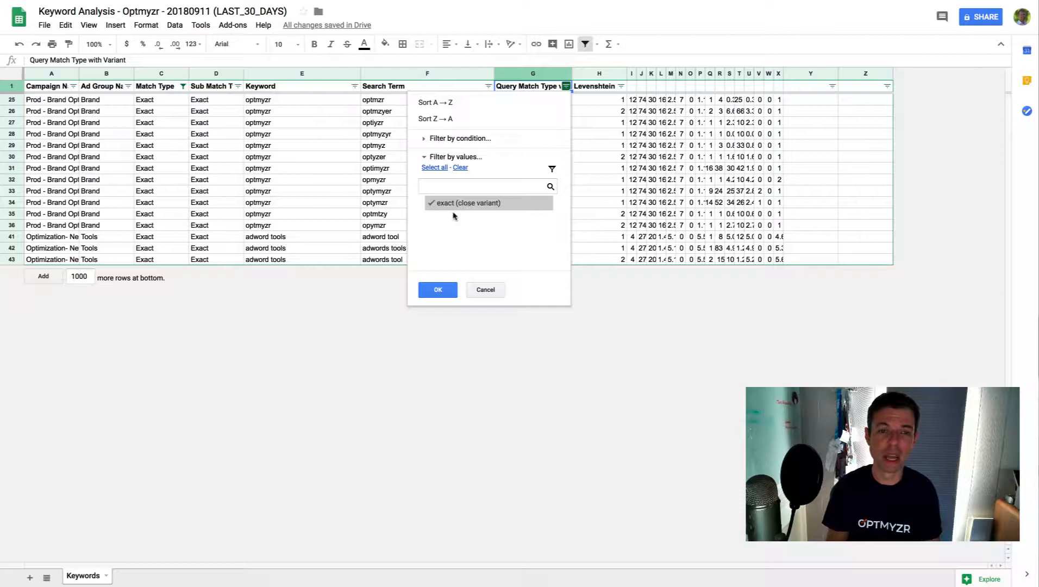
Step: Keep only exact (close variant) queries and inspect the row 27 keyword with search term optyzr
click(437, 289)
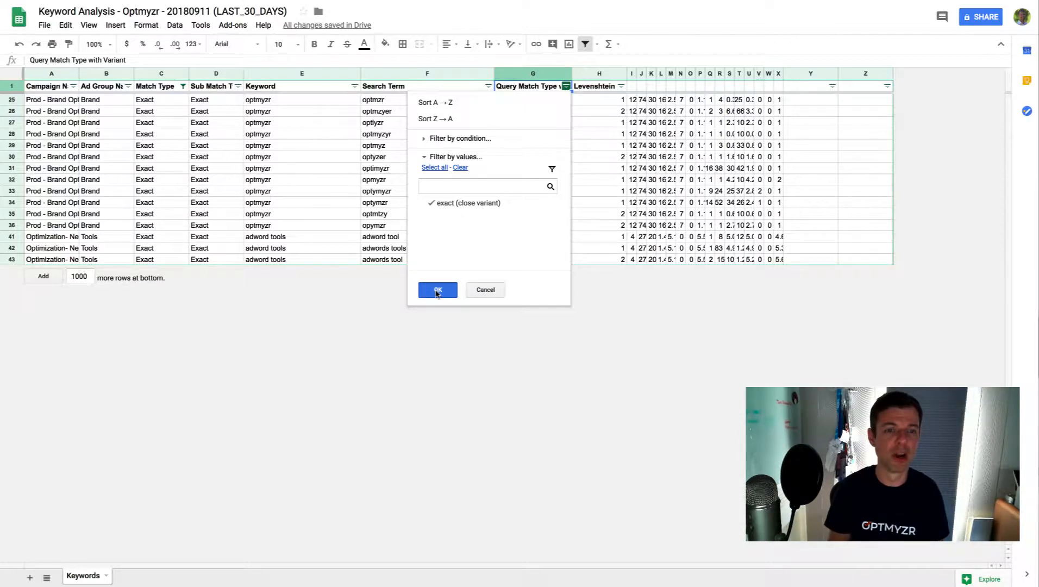
click(436, 290)
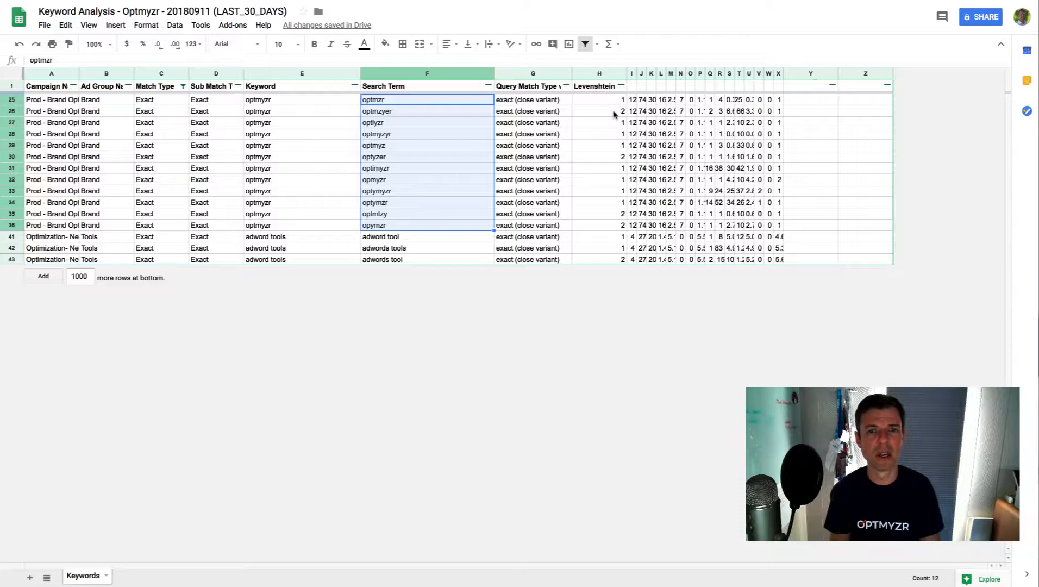
mouse_move(606, 104)
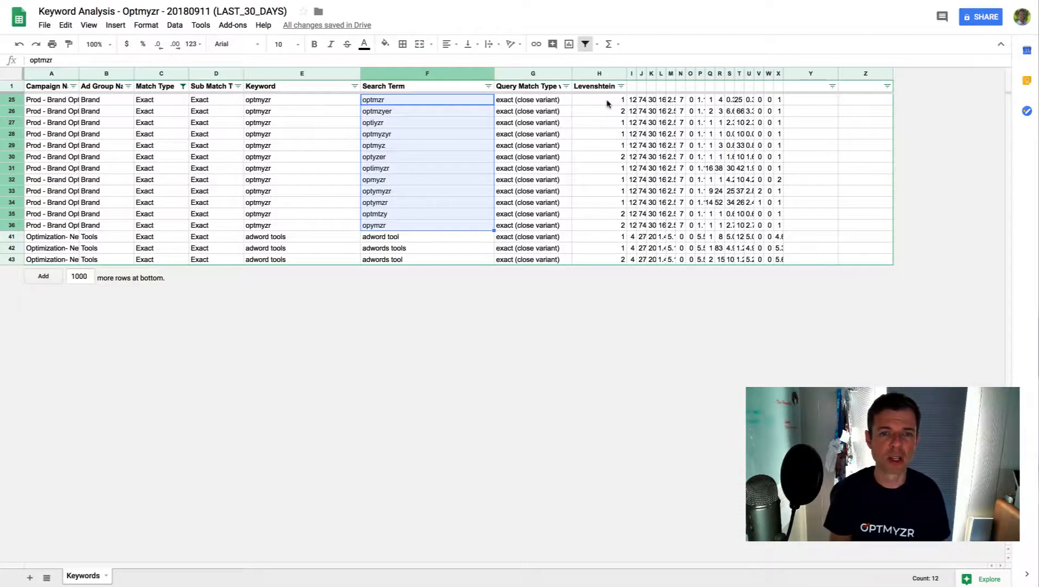
mouse_move(608, 180)
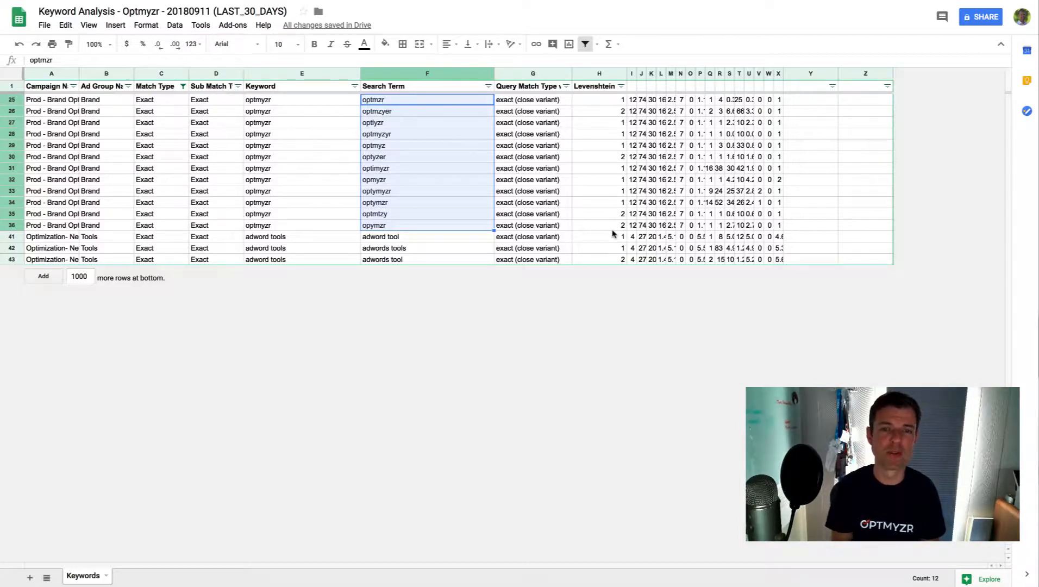
mouse_move(587, 114)
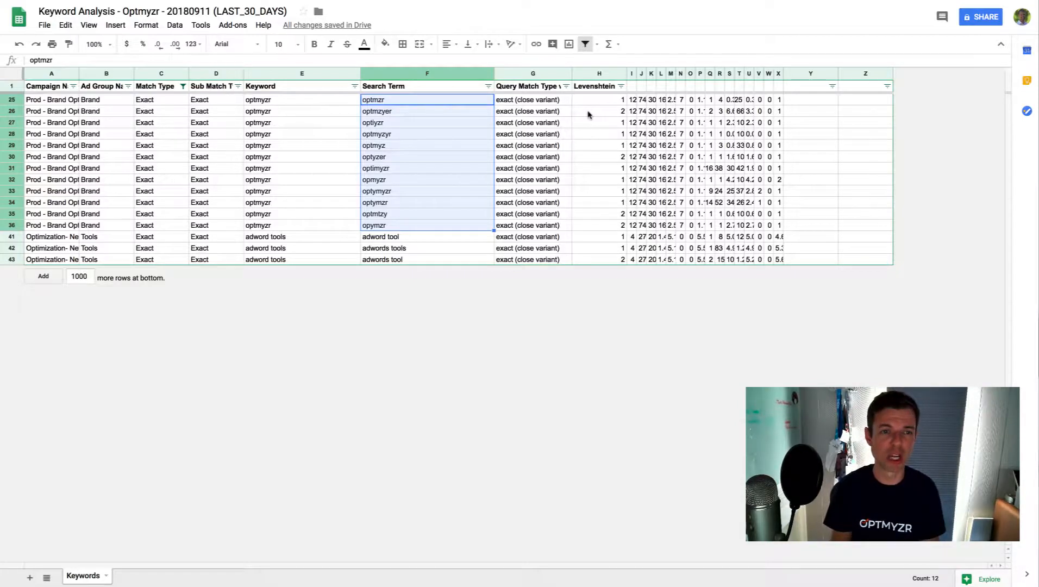
click(301, 123)
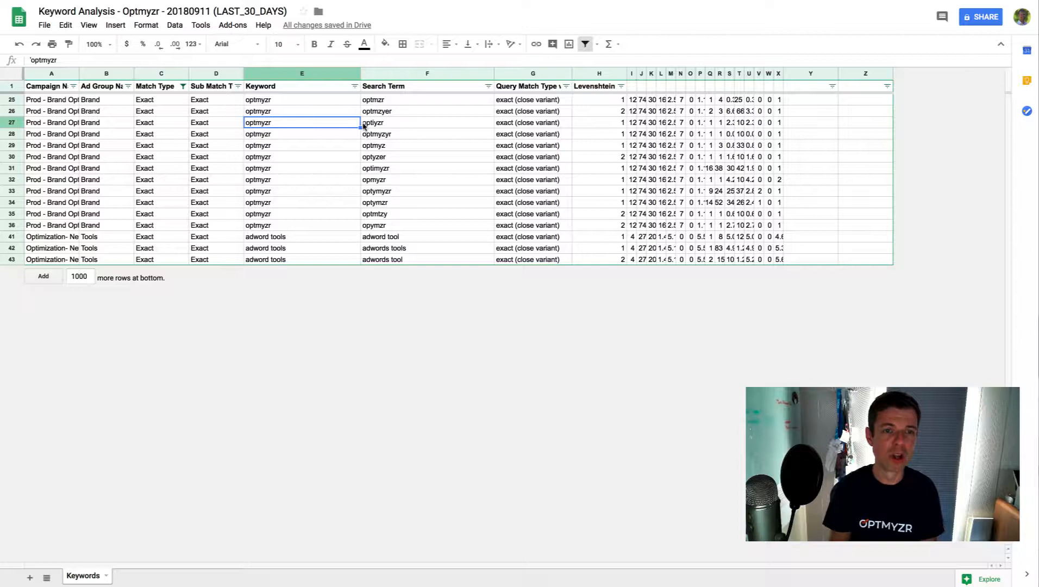
click(425, 121)
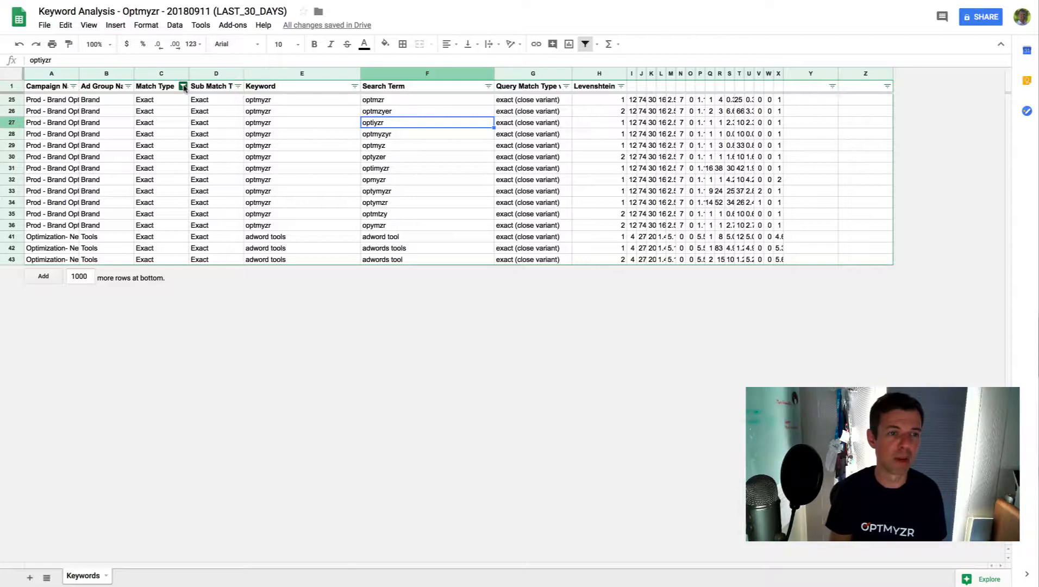
Step: Switch Match Type to Phrase, exclude plain exact queries, and inspect google adwords analyze competition
click(183, 86)
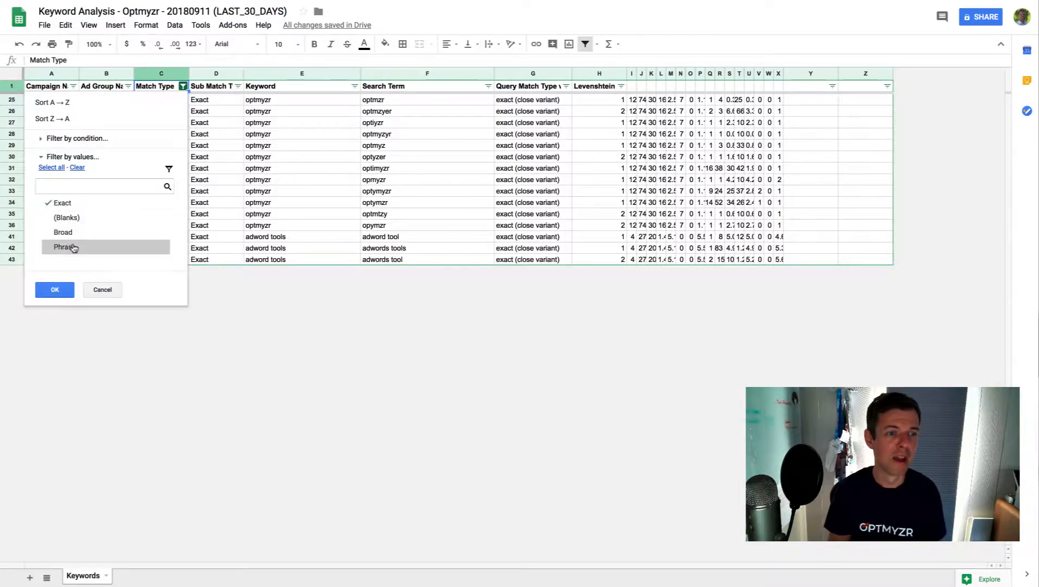
click(64, 246)
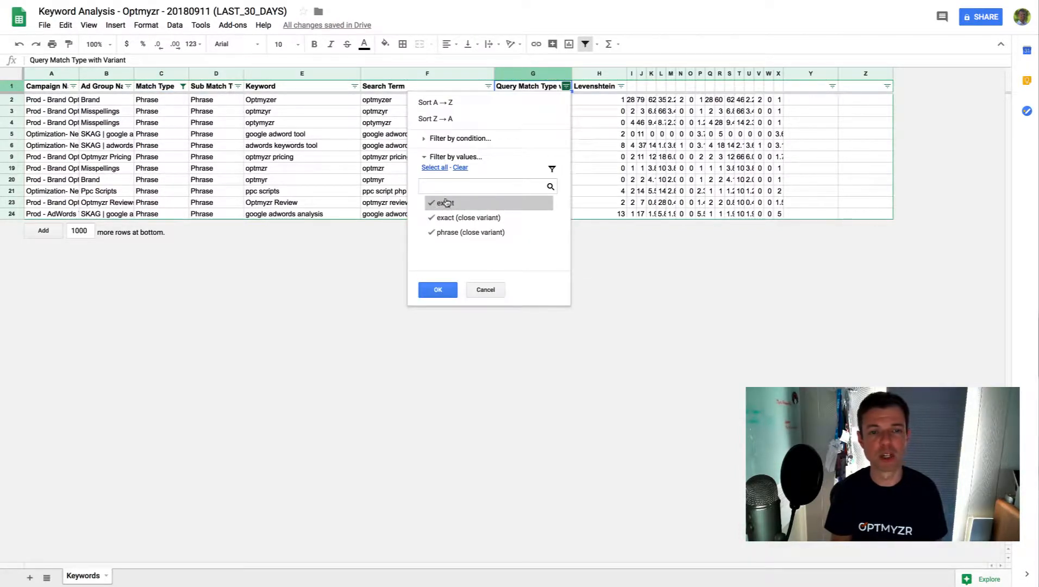
mouse_move(448, 203)
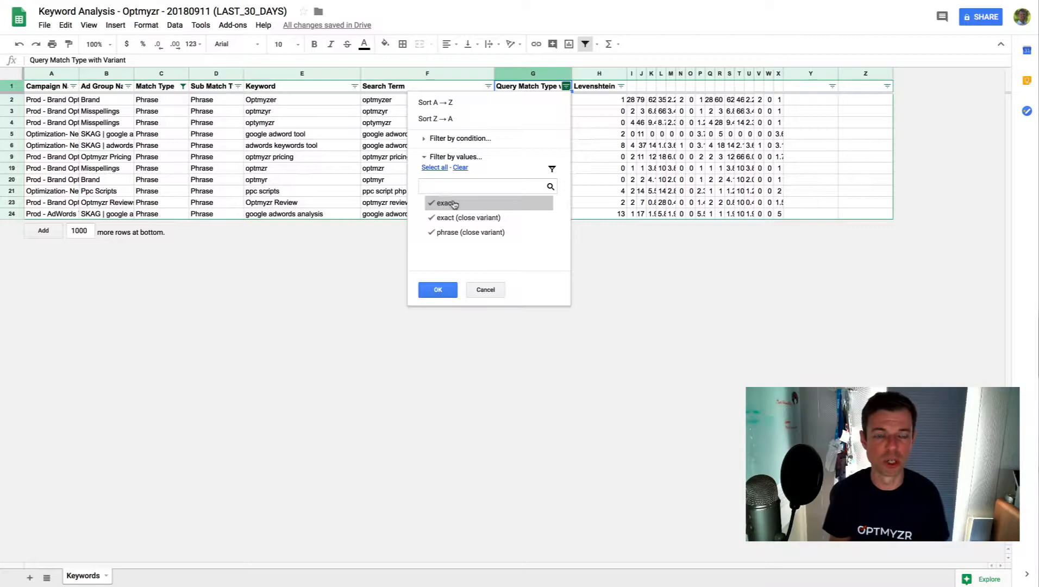
click(445, 203)
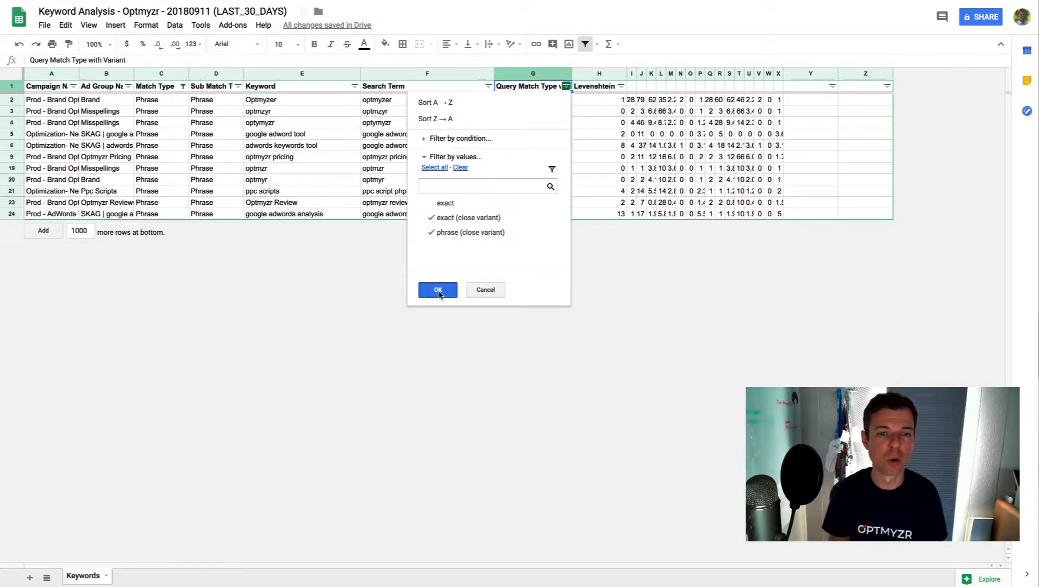
click(437, 290)
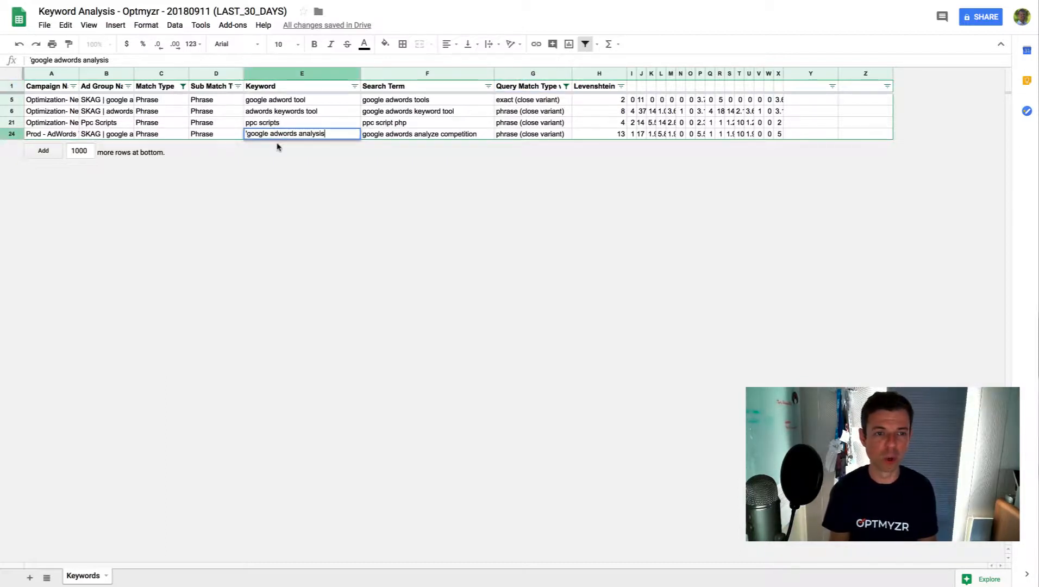
click(427, 133)
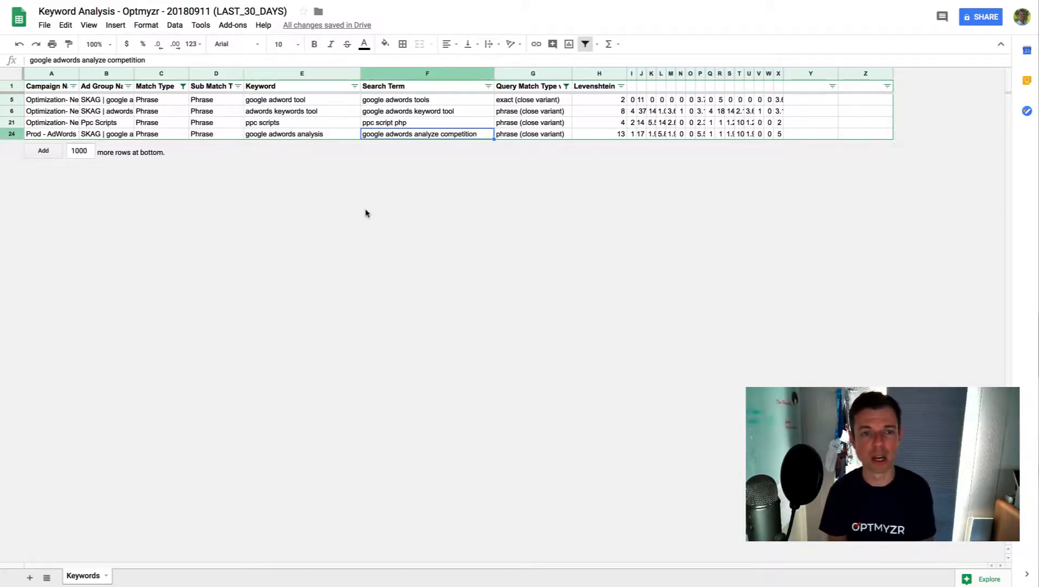
mouse_move(419, 181)
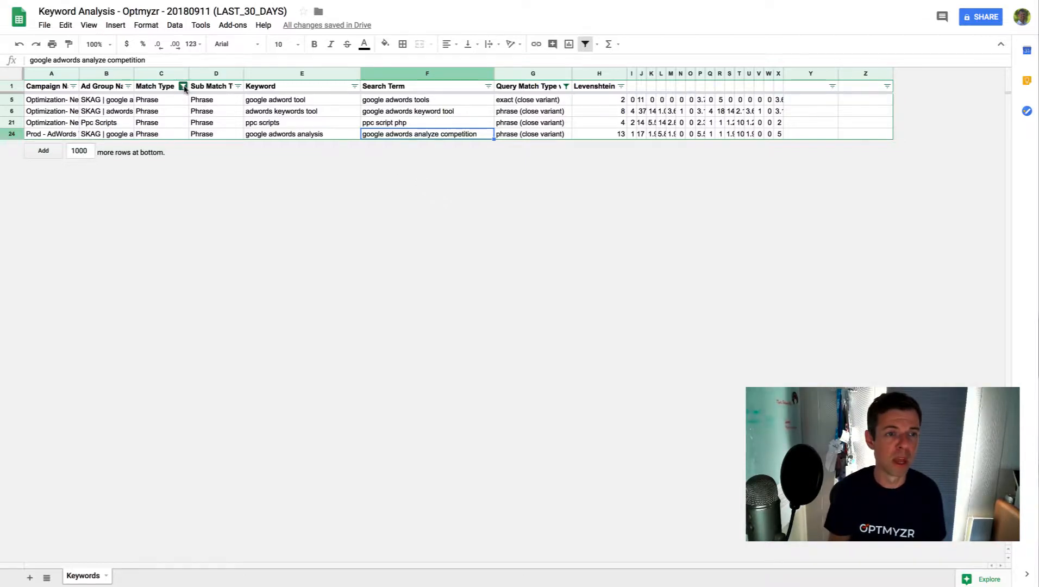
Step: Filter Match Type to Broad and Sub Match Type to BMM, listing keywords like +optmyzr
click(183, 85)
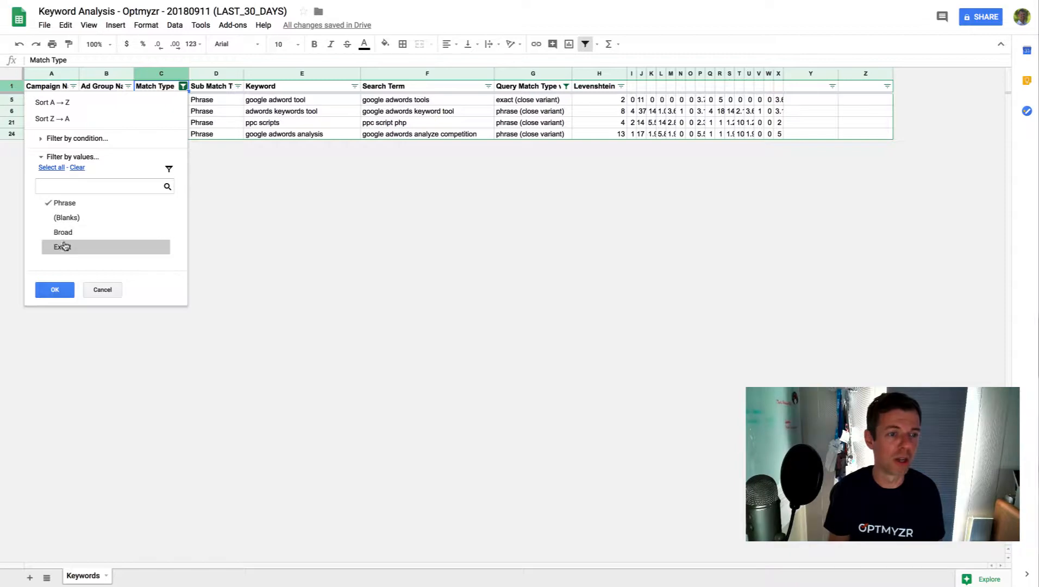
click(62, 231)
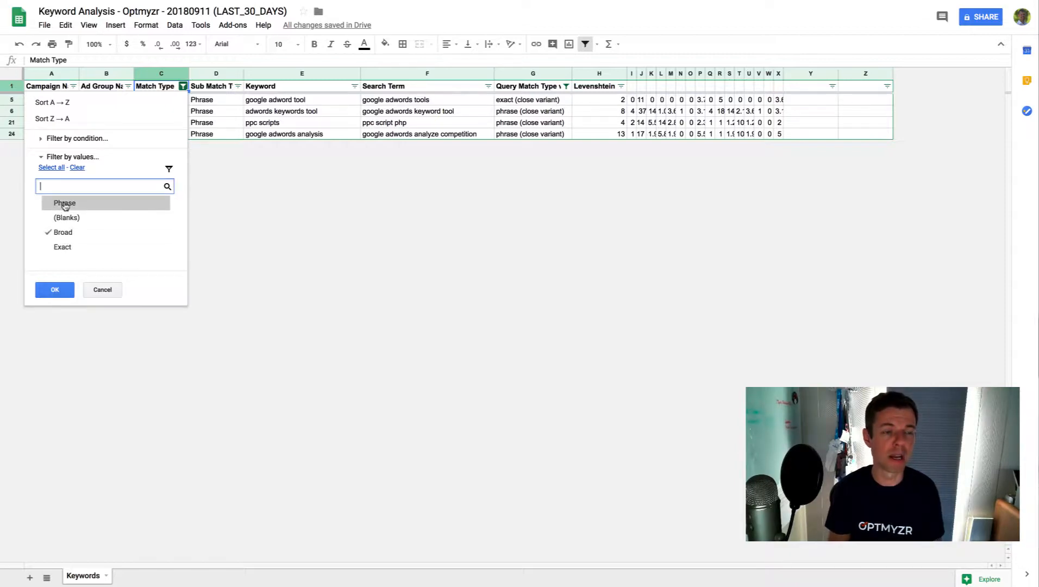
click(54, 289)
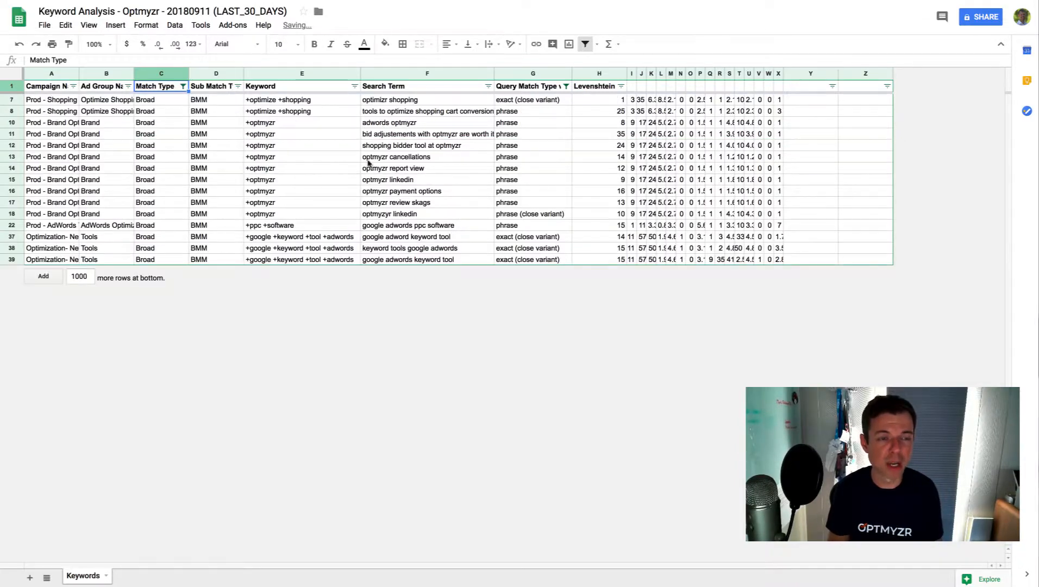
click(237, 85)
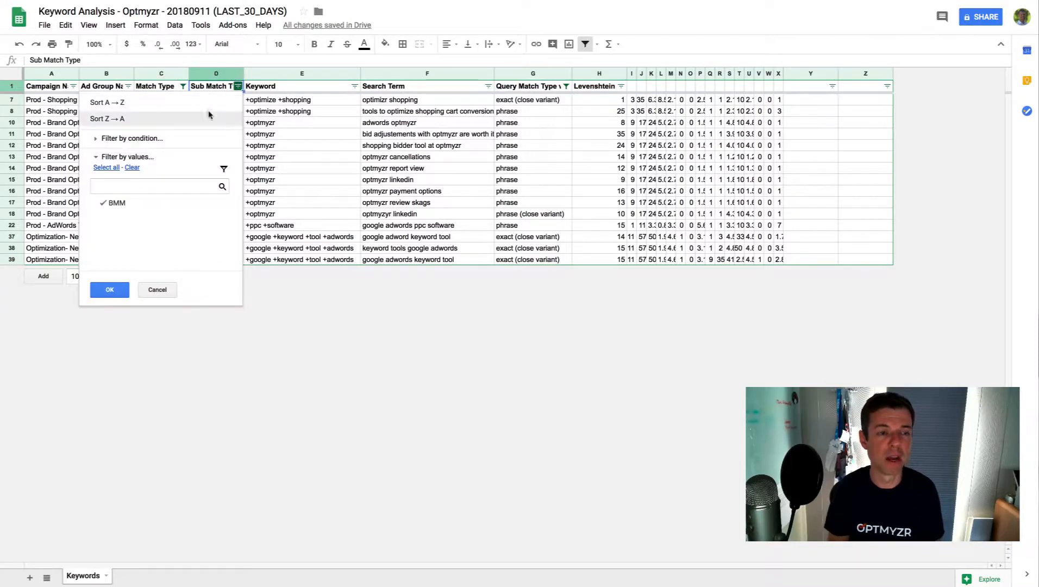
mouse_move(163, 211)
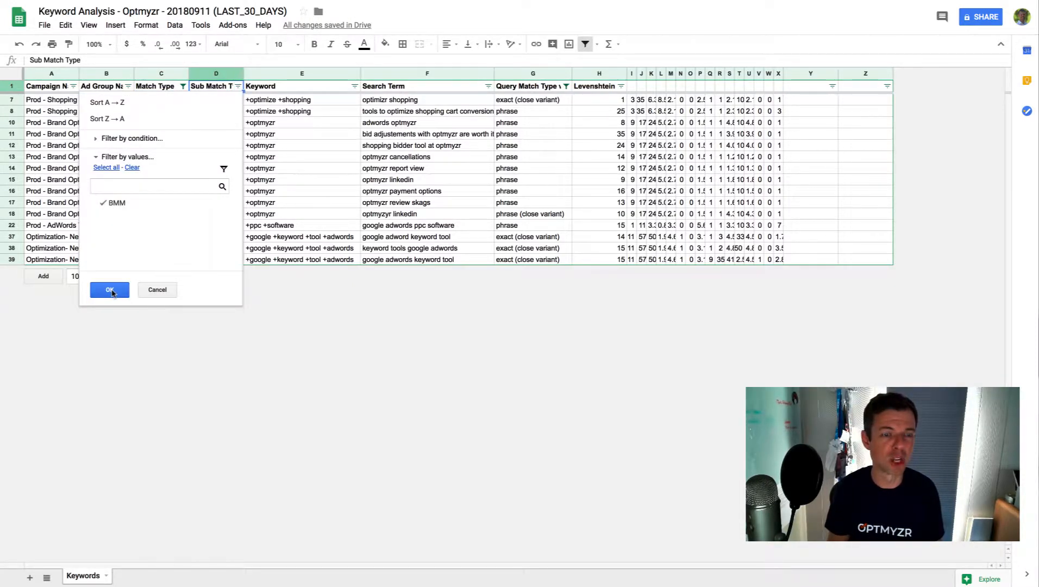
click(109, 289)
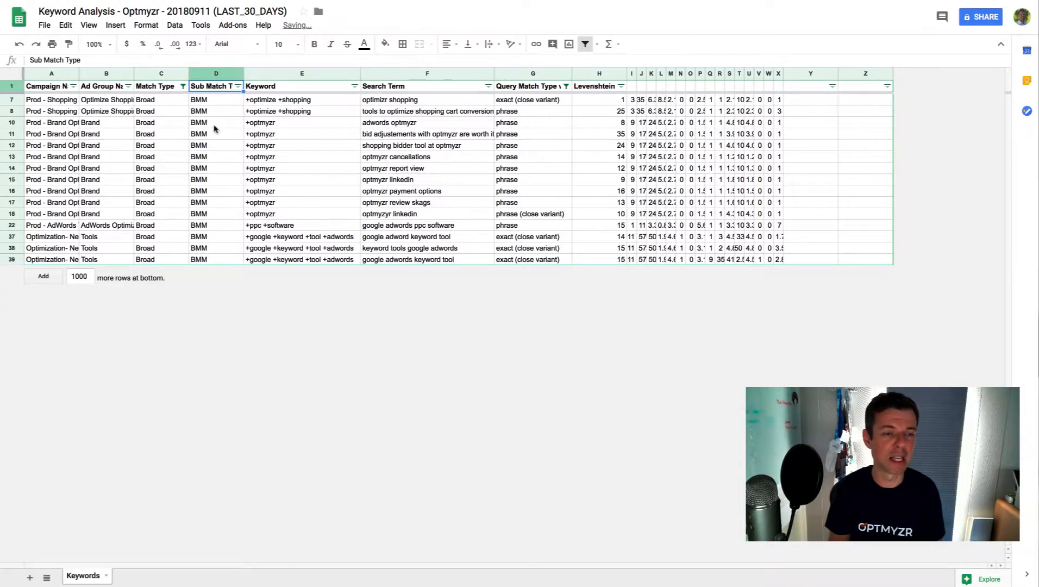
mouse_move(307, 206)
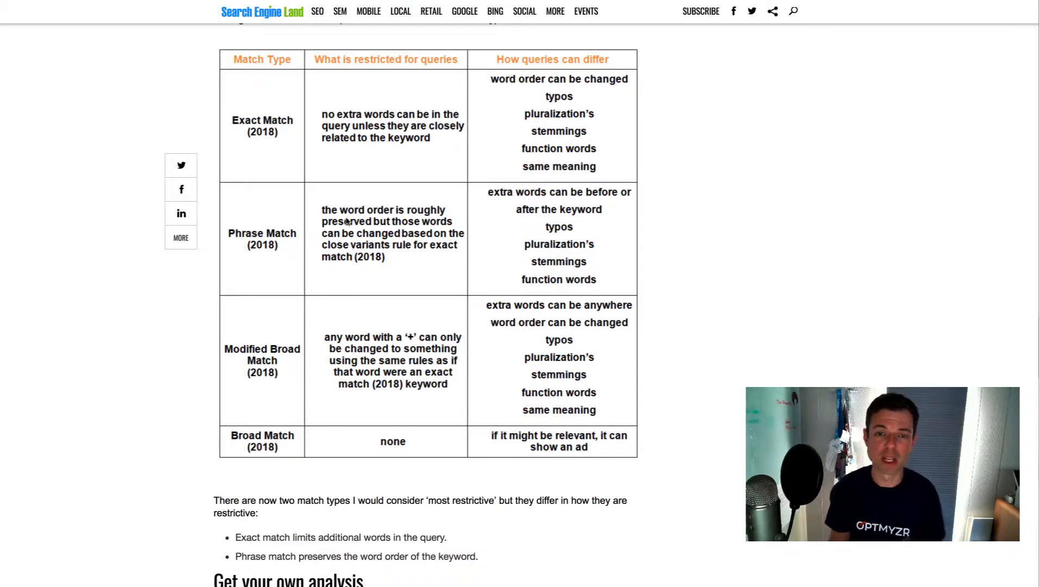
mouse_move(258, 206)
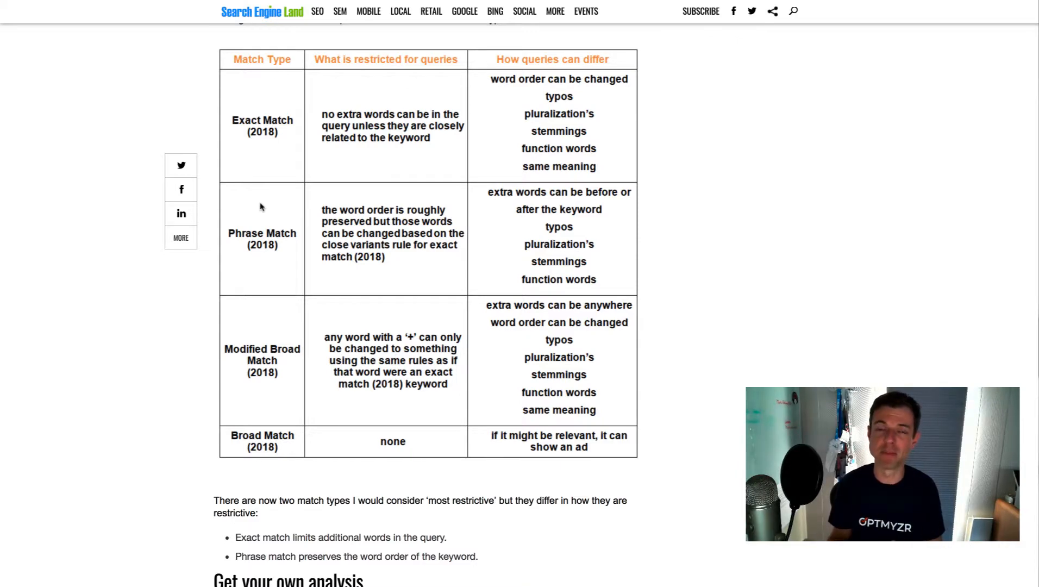
mouse_move(426, 358)
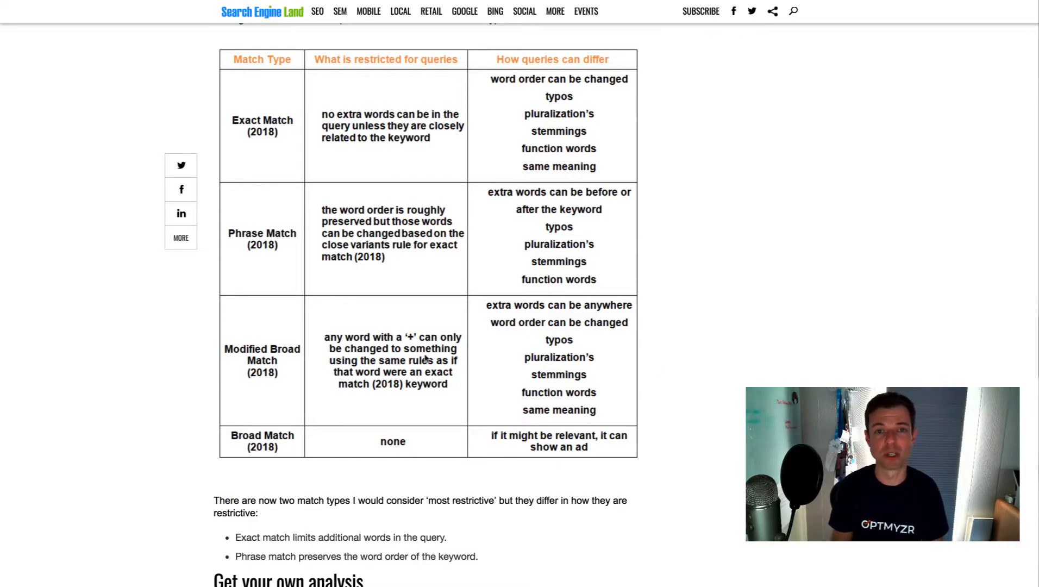
mouse_move(691, 370)
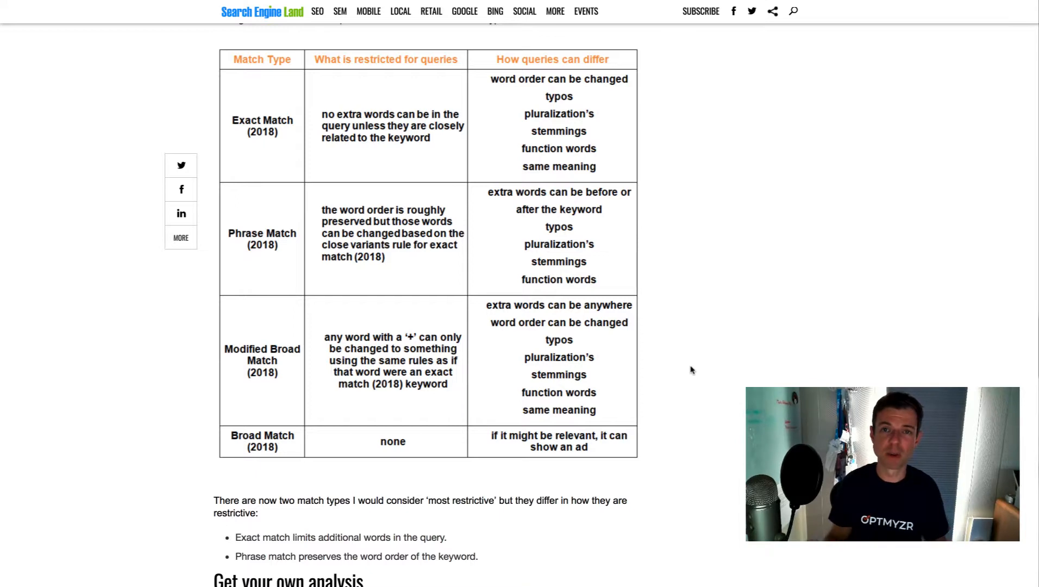